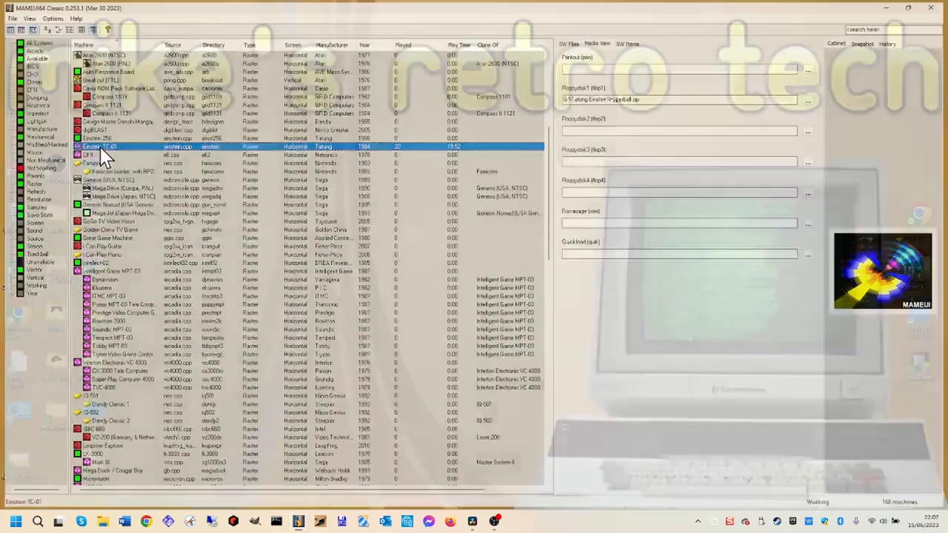
# Launch the Einstein TC-01 emulation with Hyperball.zip mounted, booting to the XtalDOS 2.05 prompt
pyautogui.doubleClick(100, 146)
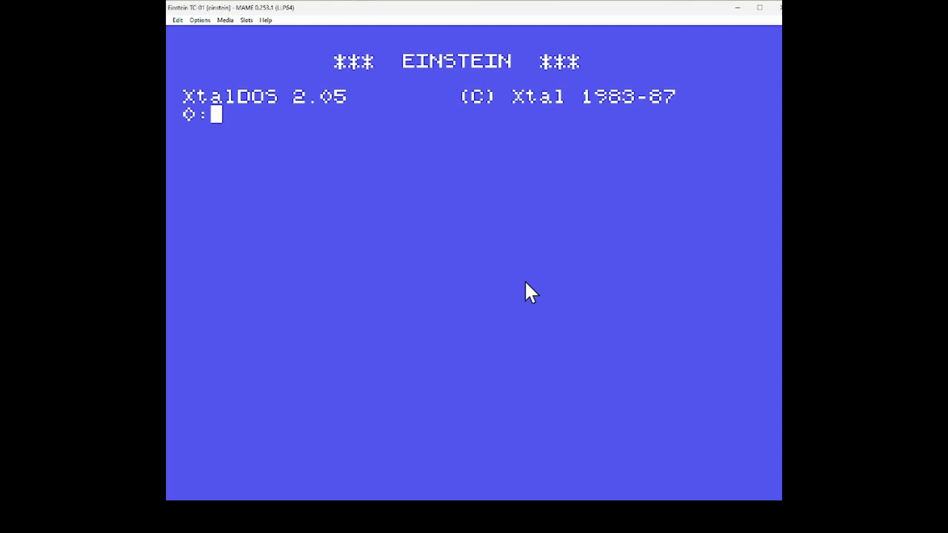
pyautogui.write('DIR')
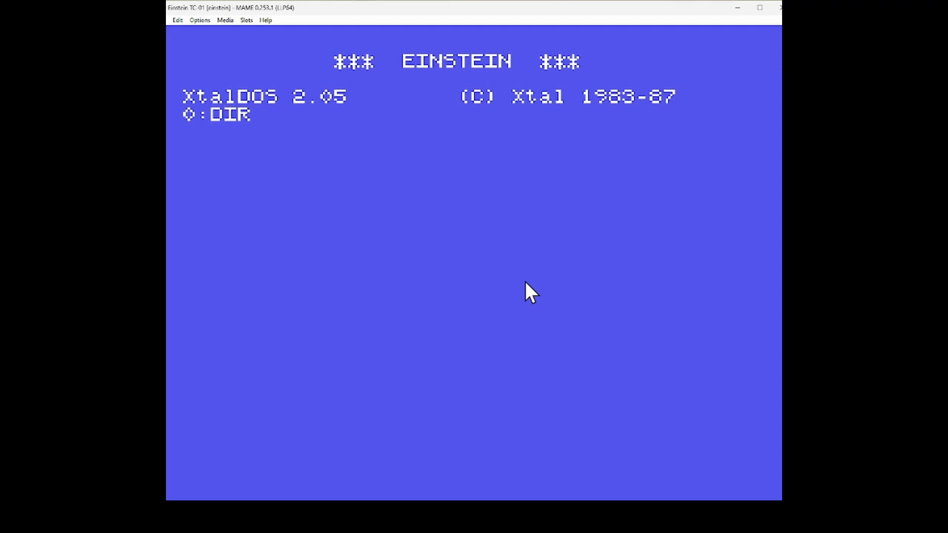
pyautogui.press('Return')
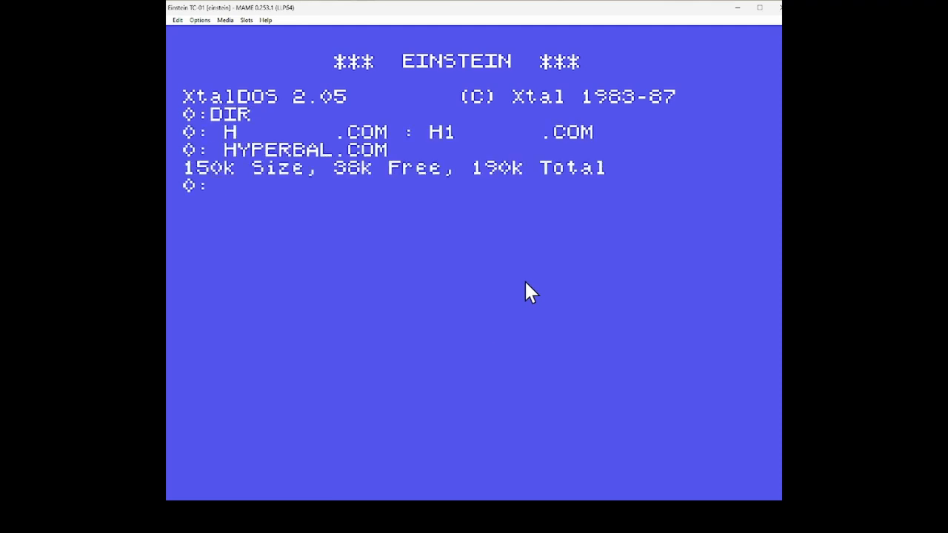
pyautogui.write('HYPER')
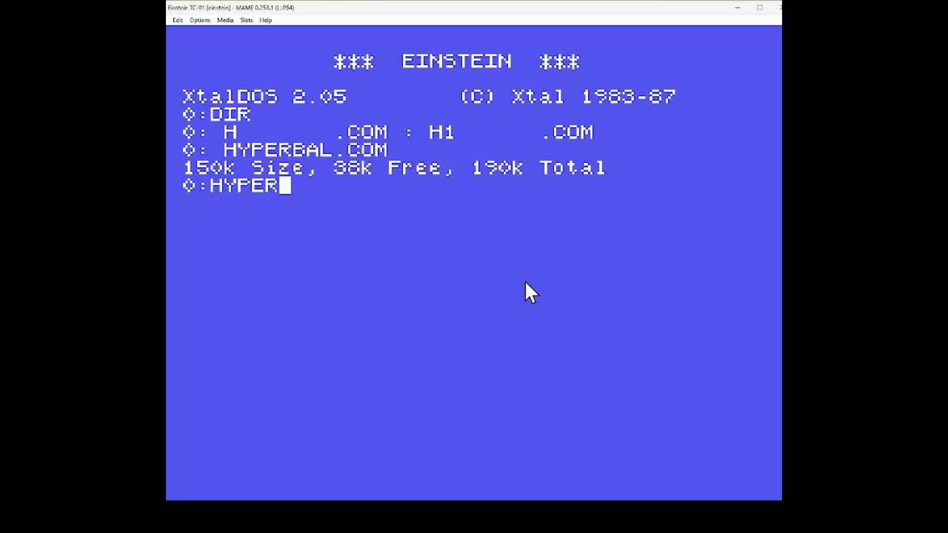
pyautogui.write('BALL')
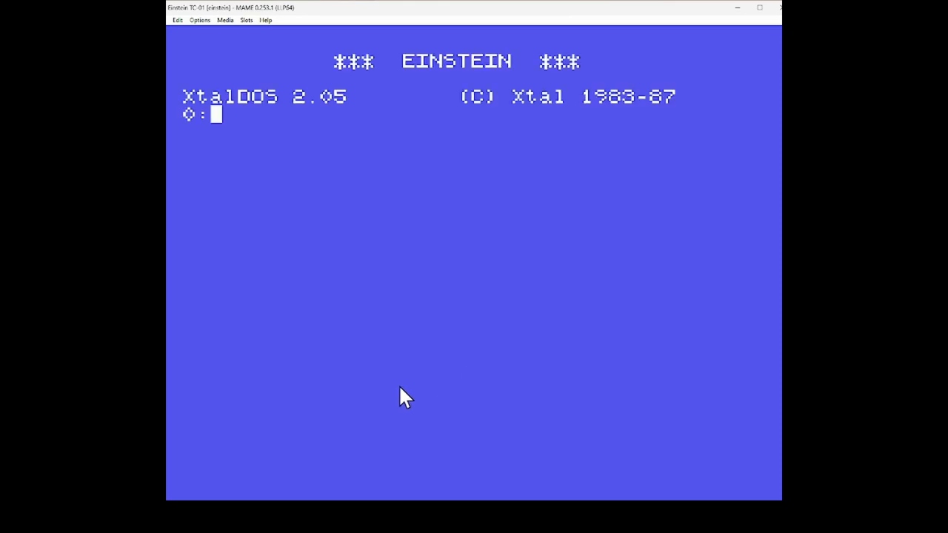
# Run DIR at the 0: prompt to list H.COM, H1.COM and HYPERBAL.COM on the disk
pyautogui.write('DI')
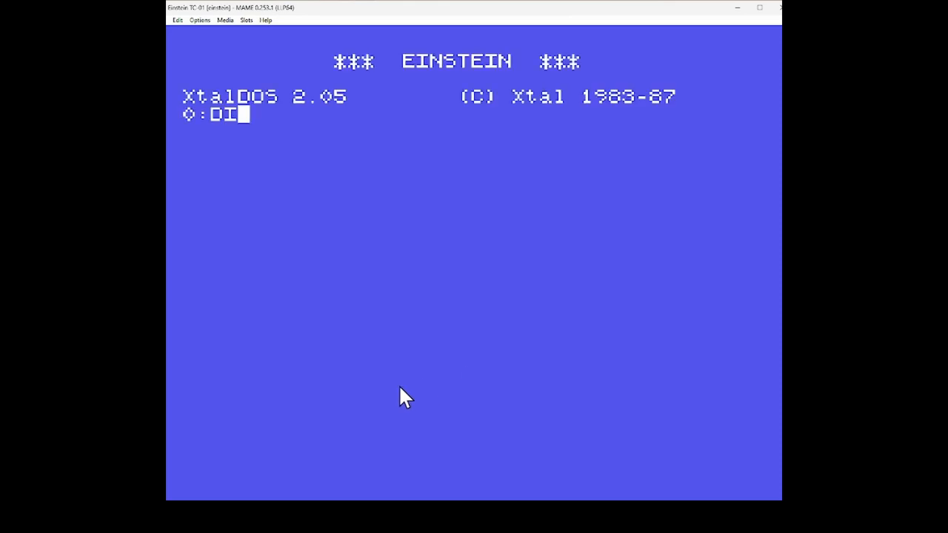
pyautogui.write('R')
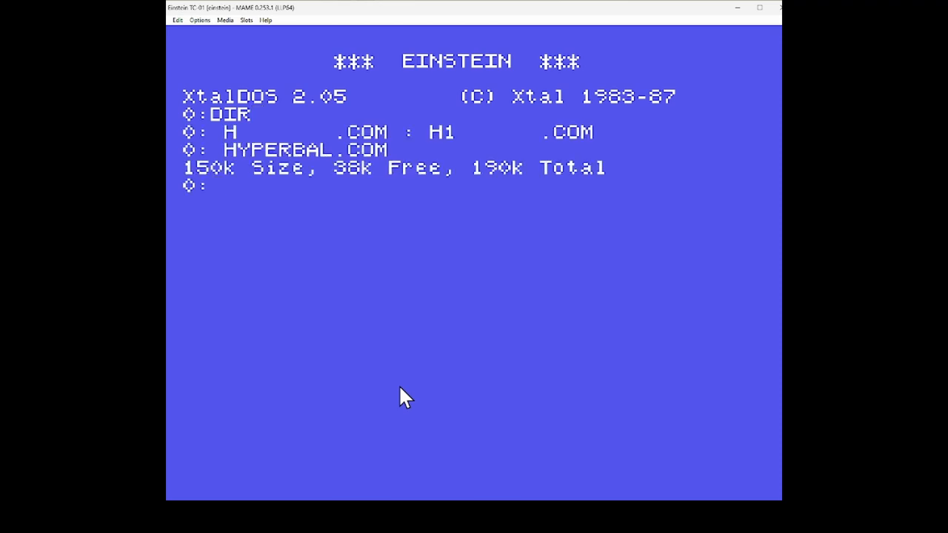
pyautogui.write('H')
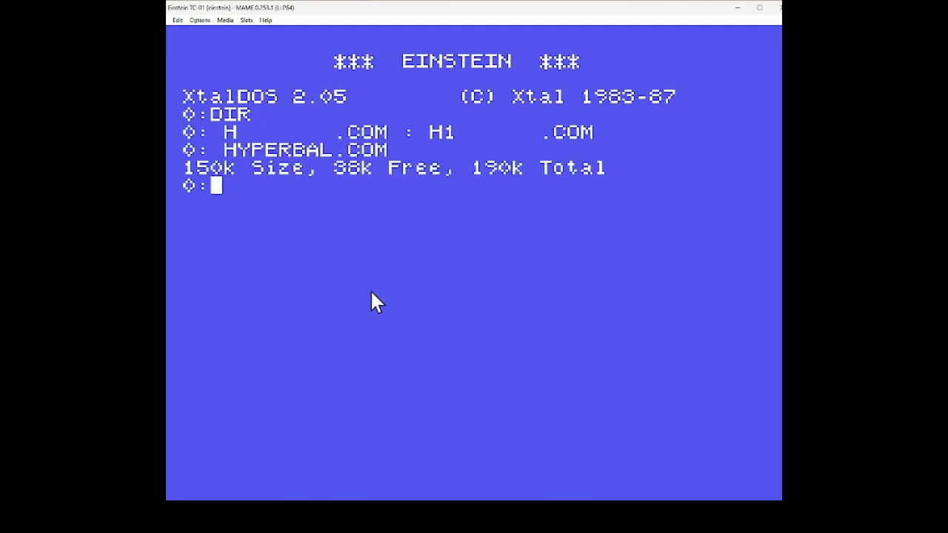
pyautogui.write('H1')
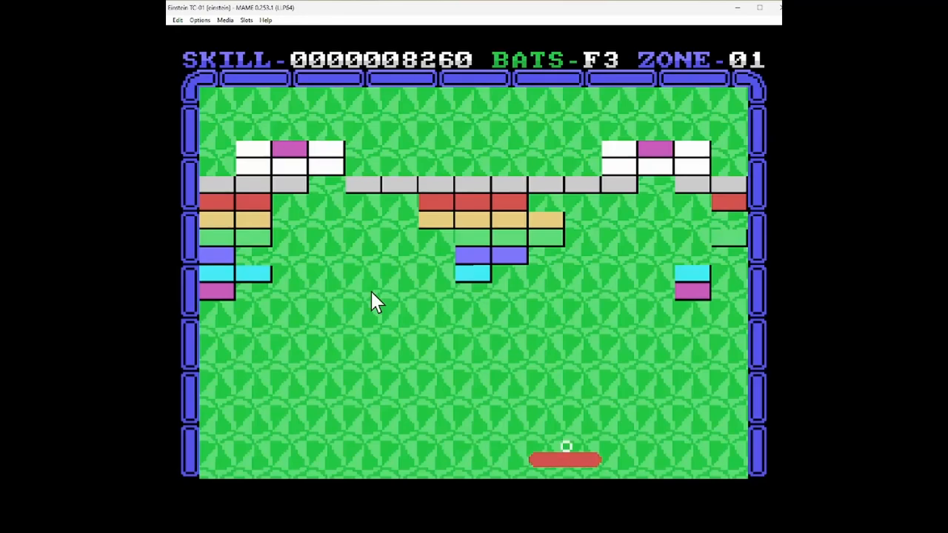
pyautogui.moveTo(440, 330)
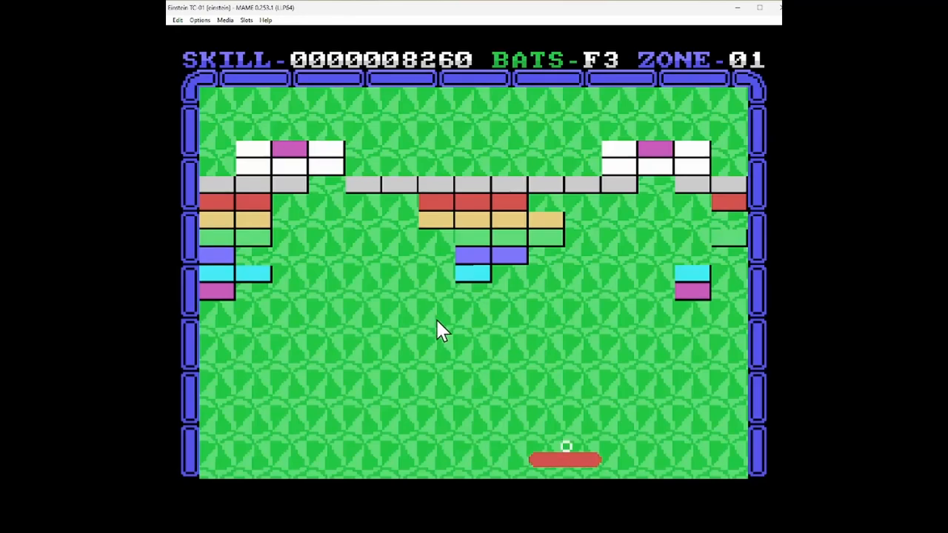
pyautogui.moveTo(452, 337)
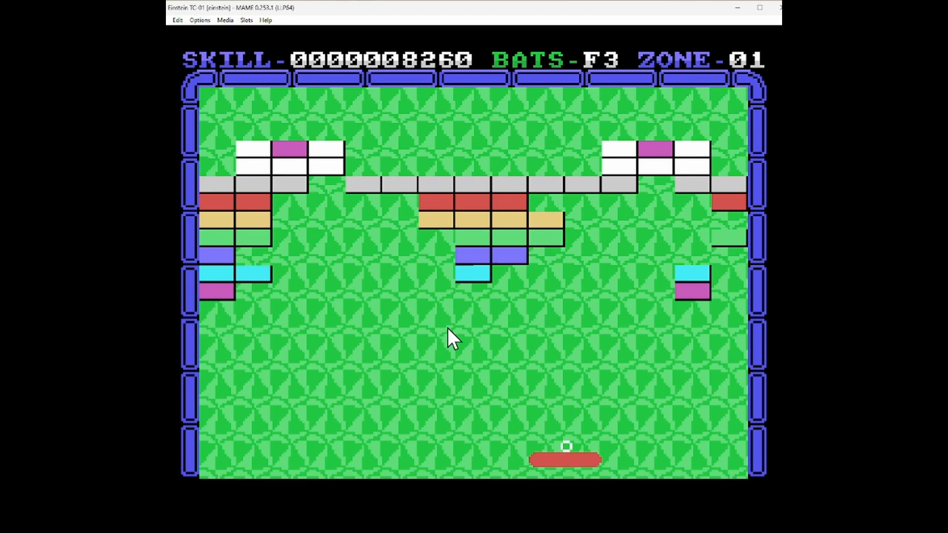
pyautogui.moveTo(372, 294)
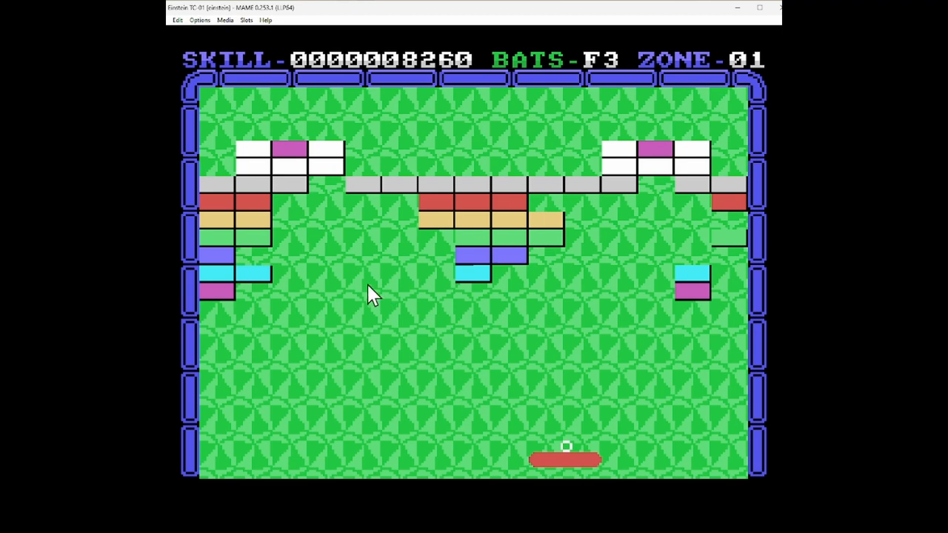
# Soft-reset the Einstein via Options, then run HYPERBAL to reach the Hyperball title screen
pyautogui.click(199, 19)
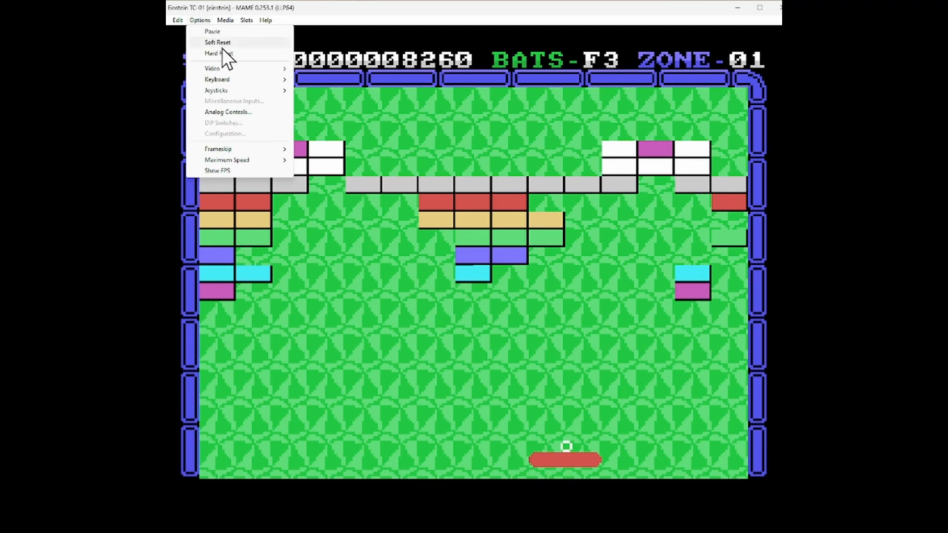
pyautogui.click(217, 42)
pyautogui.write('DIR')
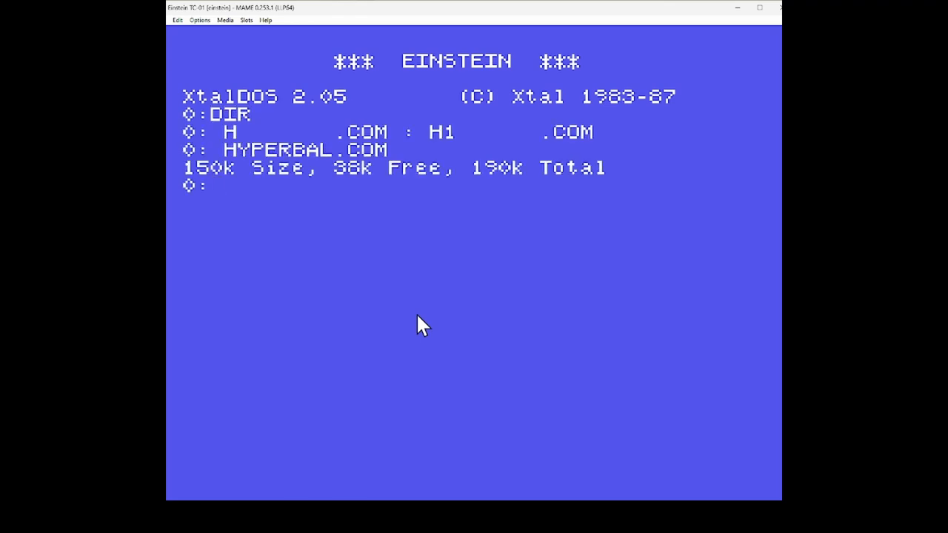
pyautogui.write('HYPERBA')
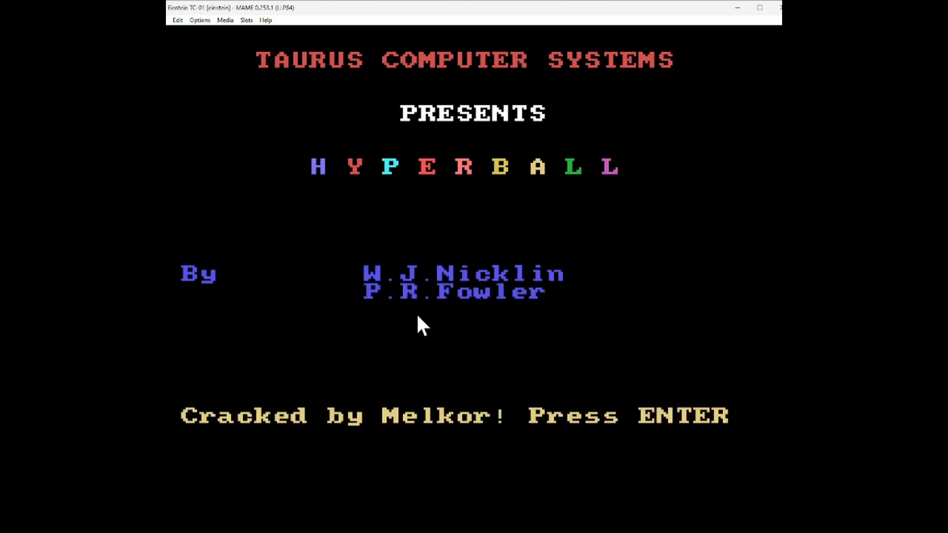
# Advance past Hyperball's title, soft-reset the Einstein and run DIR to relist the disk
pyautogui.press('Return')
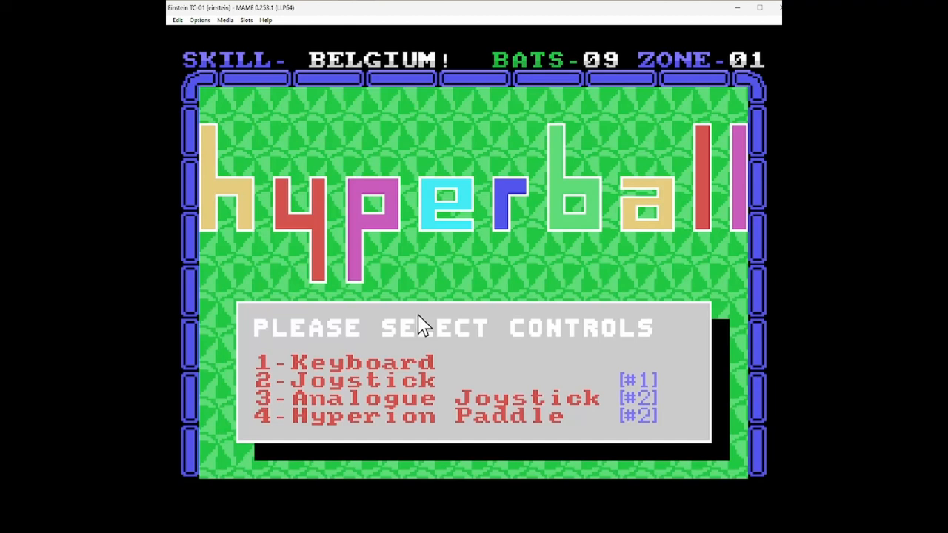
pyautogui.moveTo(374, 70)
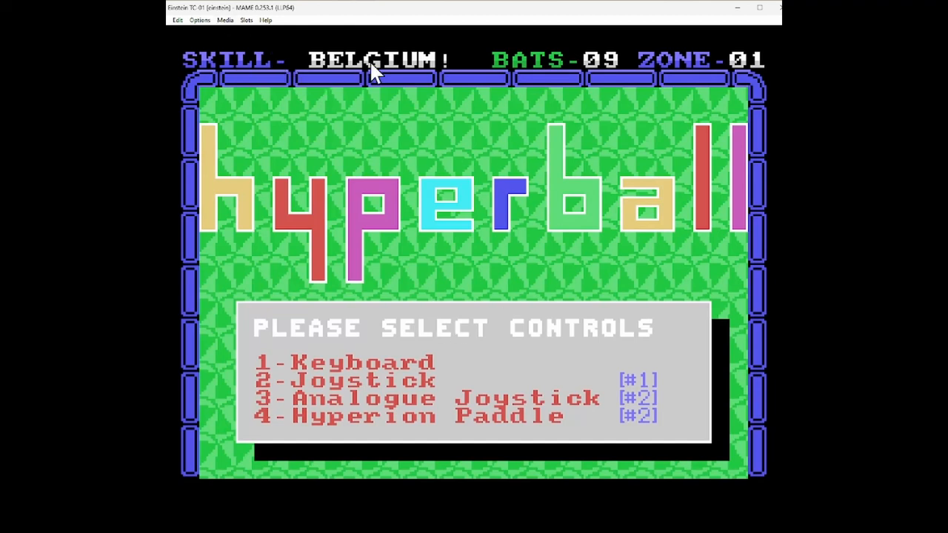
pyautogui.moveTo(252, 20)
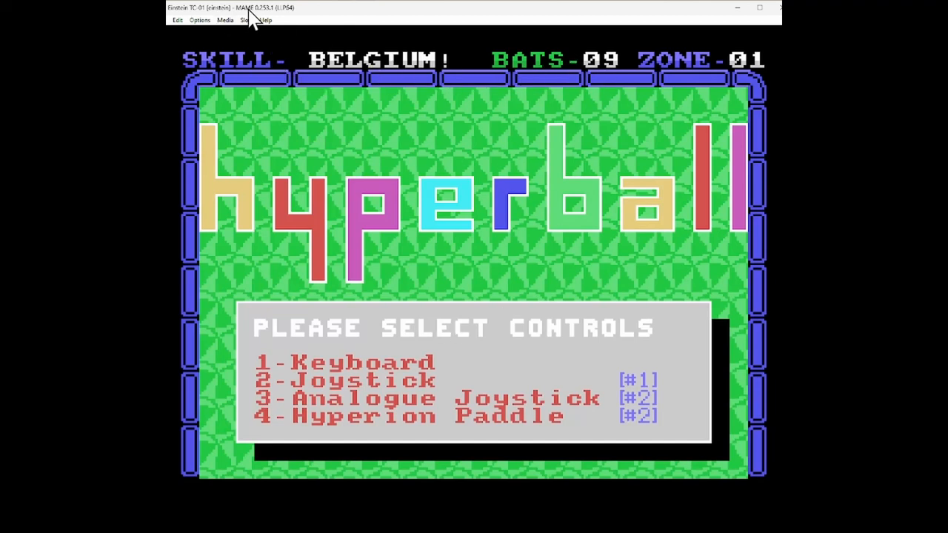
pyautogui.click(199, 20)
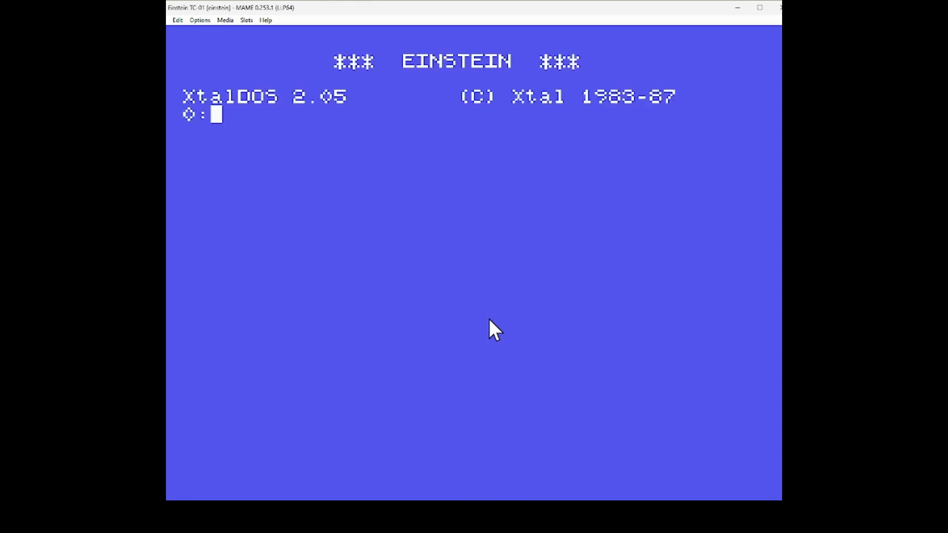
pyautogui.write('DIR')
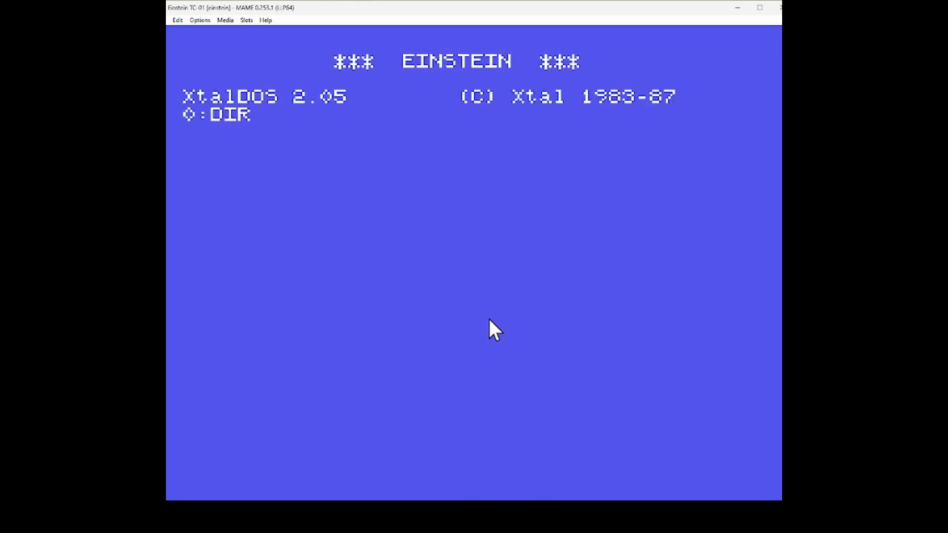
pyautogui.press('Return')
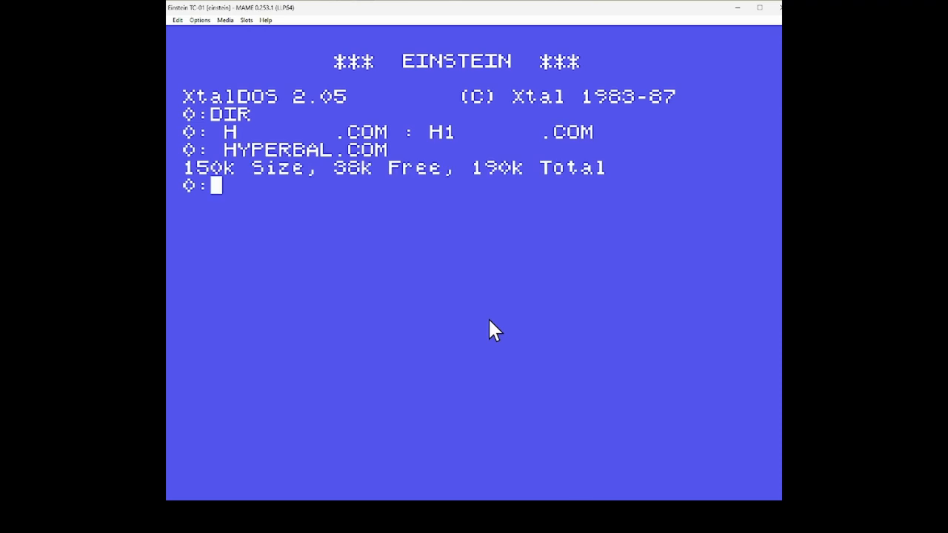